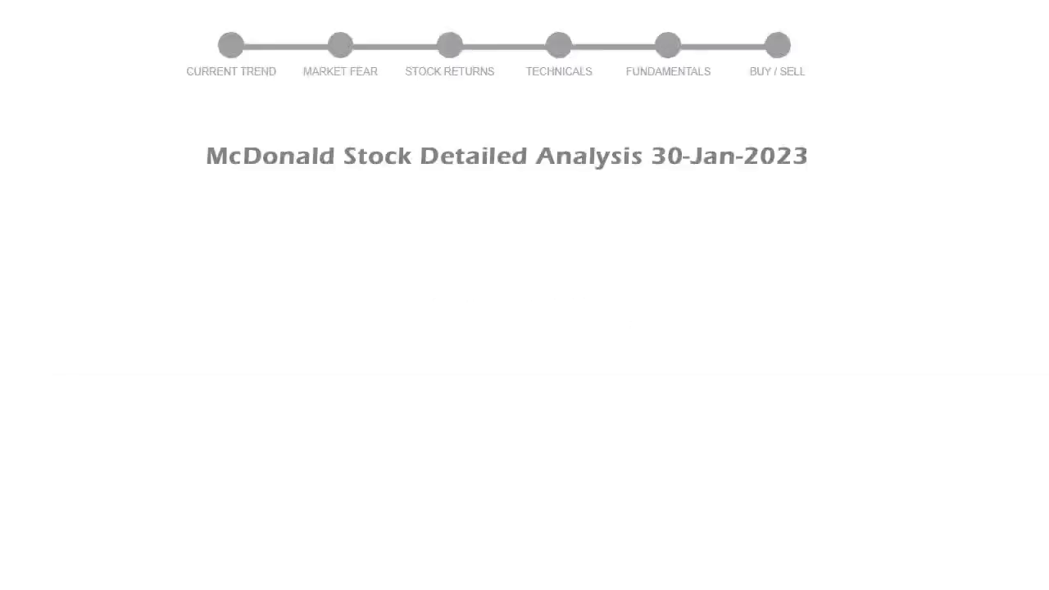
{"action": "left_click", "coordinate": [231, 46]}
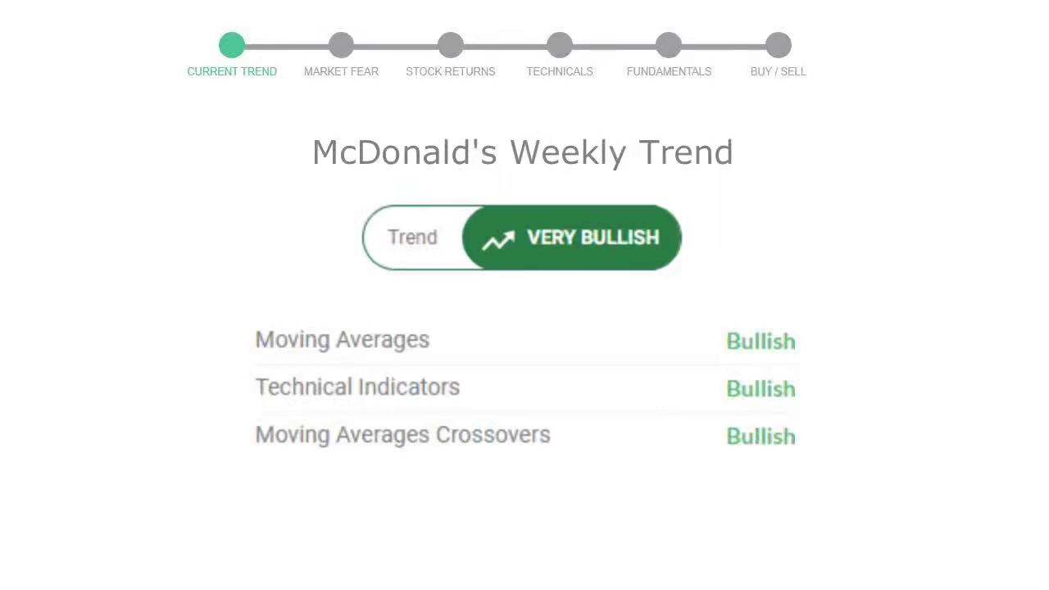
{"action": "left_click", "coordinate": [340, 46]}
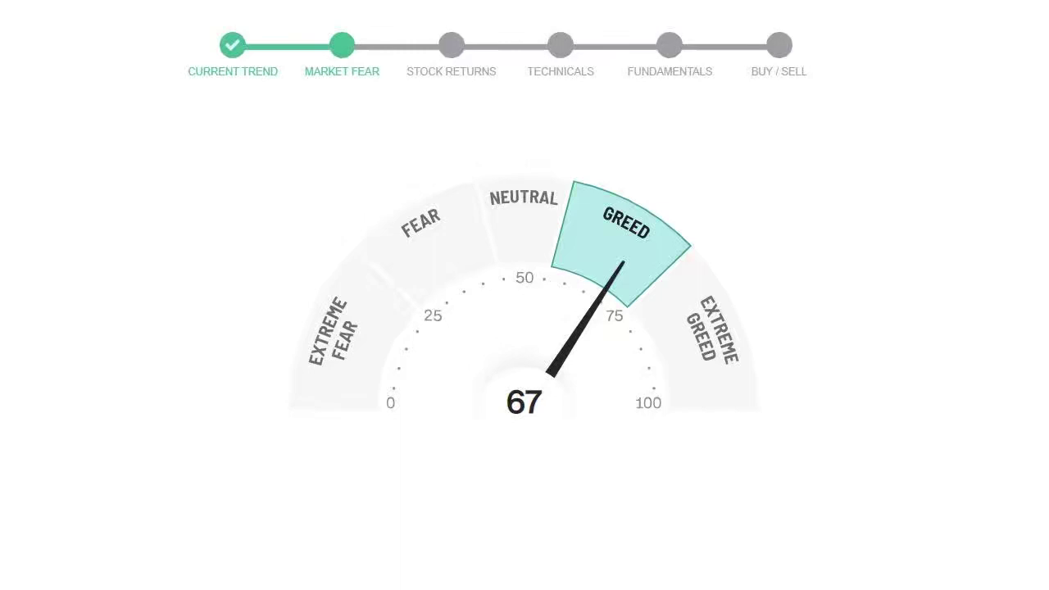
{"action": "left_click", "coordinate": [450, 46]}
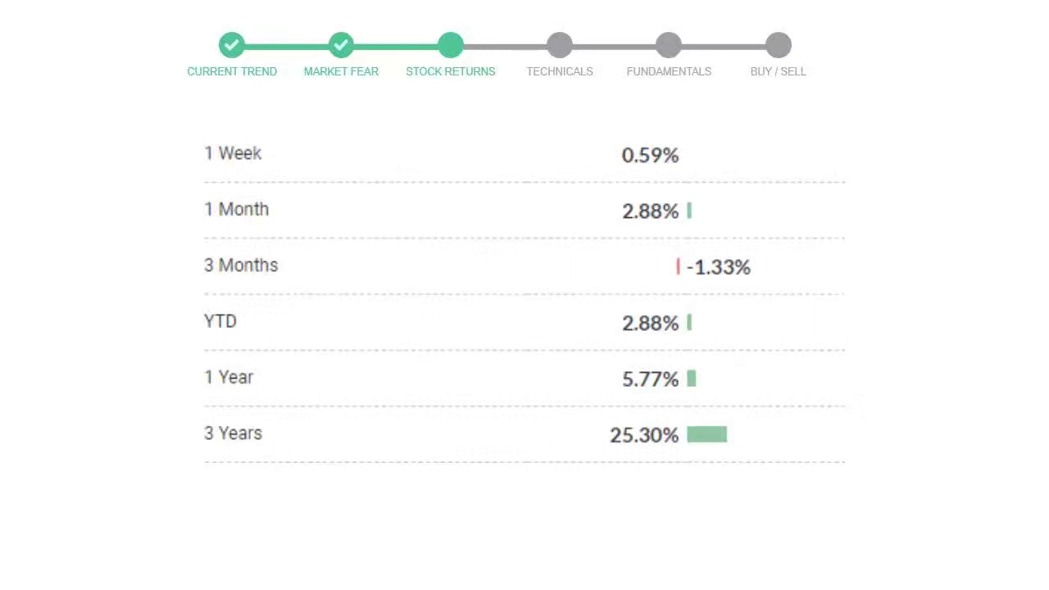
{"action": "left_click", "coordinate": [668, 45]}
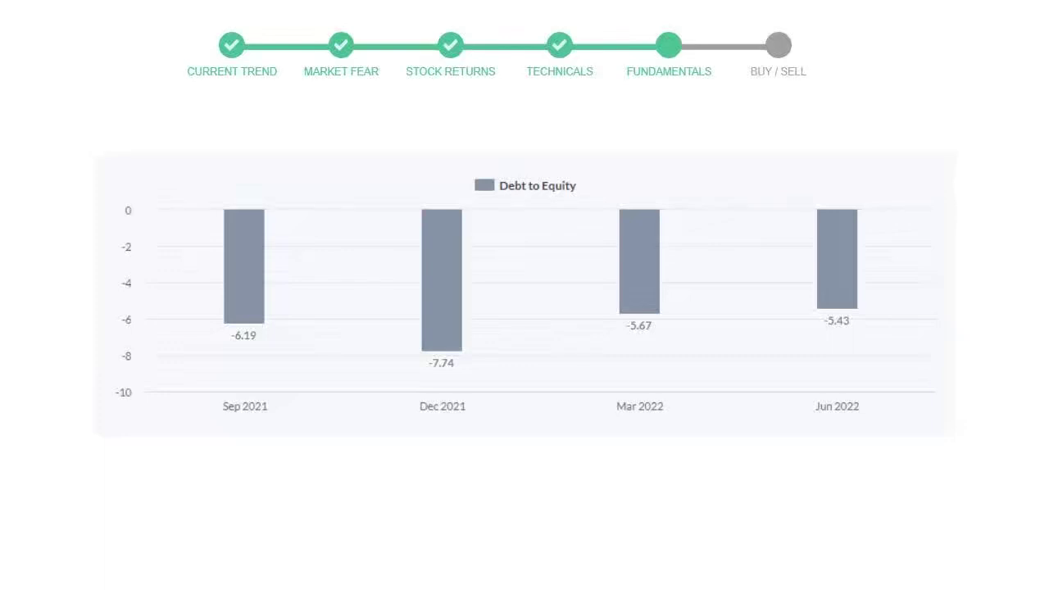
{"action": "left_click", "coordinate": [777, 46]}
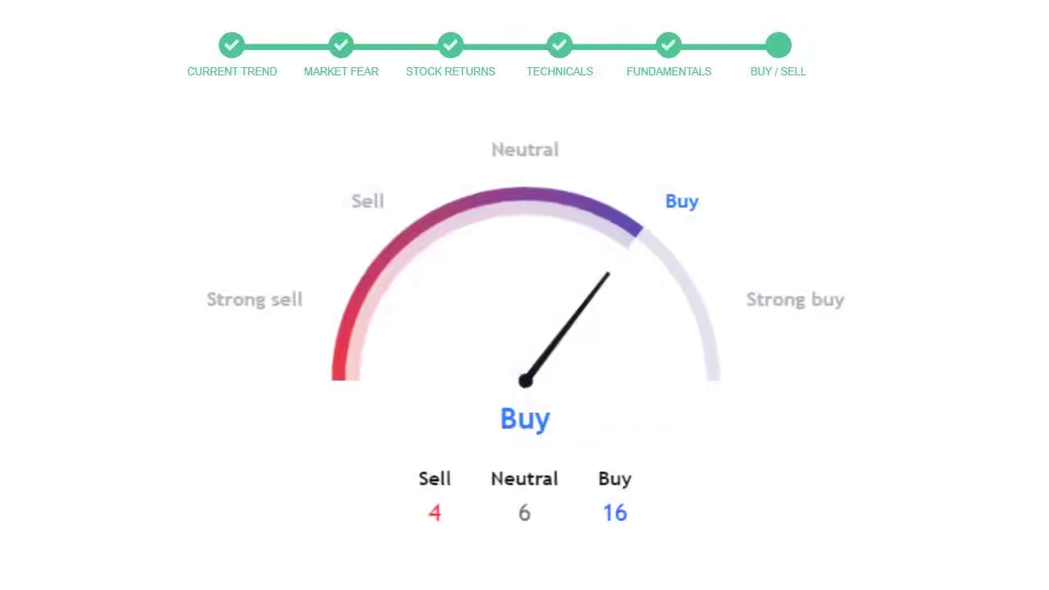